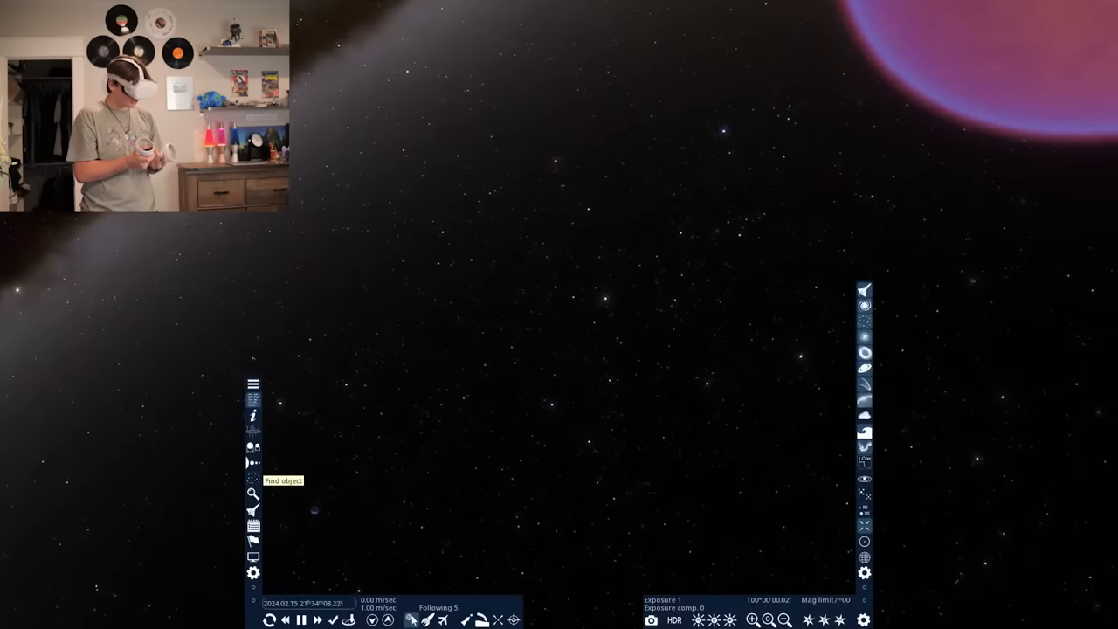
Follow asteroid Oumuamua and show the Spacecraft Manager with lunar modules and Tesseract Sphere.
click(253, 494)
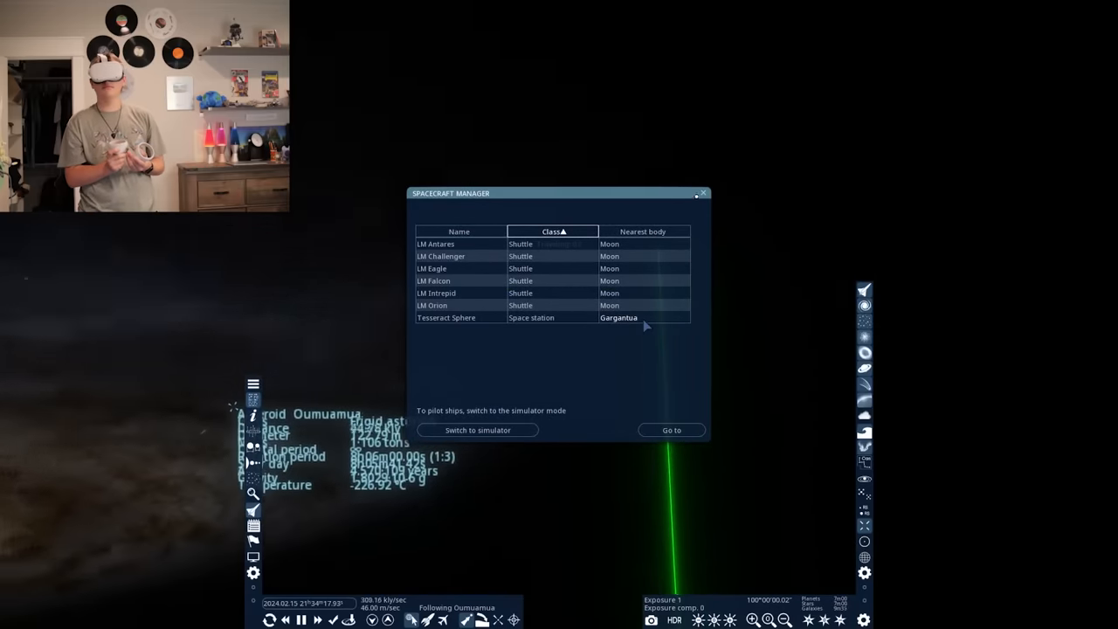
click(704, 193)
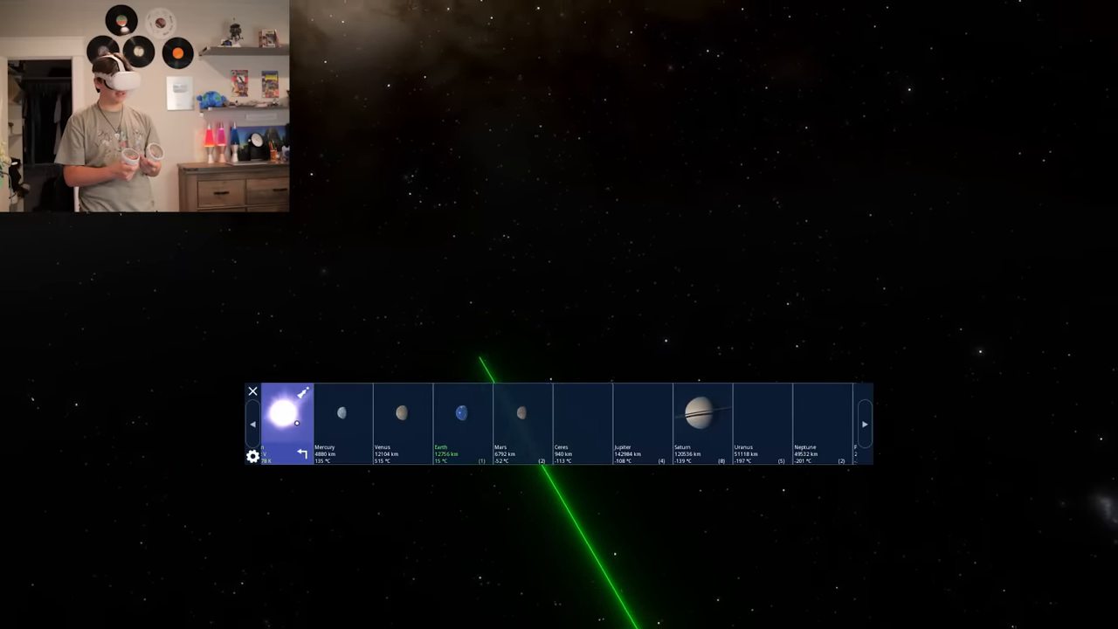
Select the Sun in the Solar System browser and fly to it.
click(284, 413)
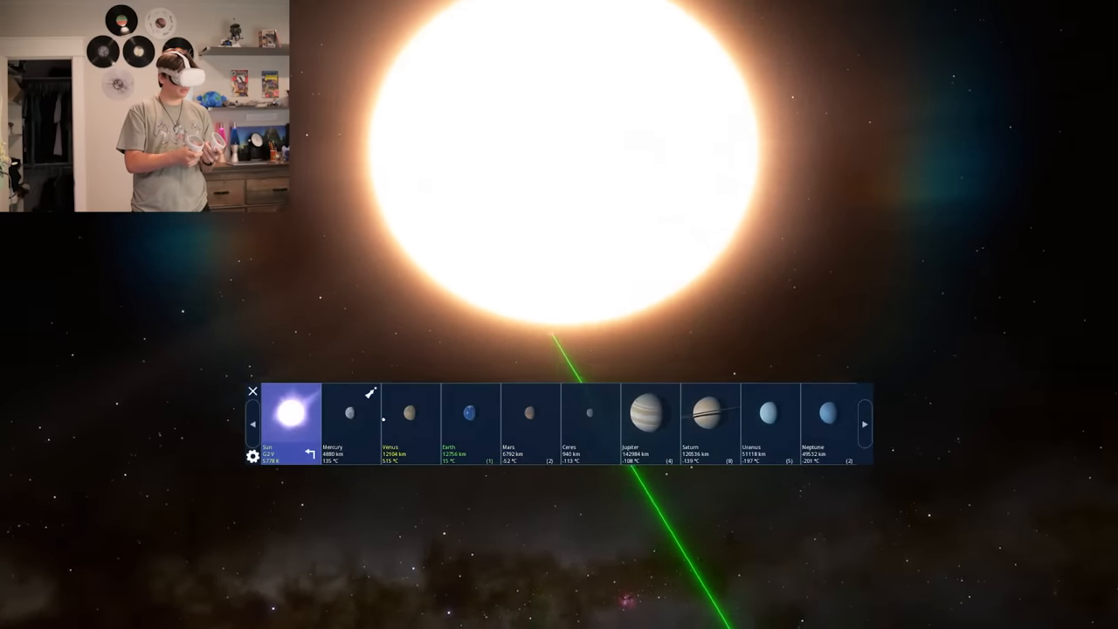
click(470, 412)
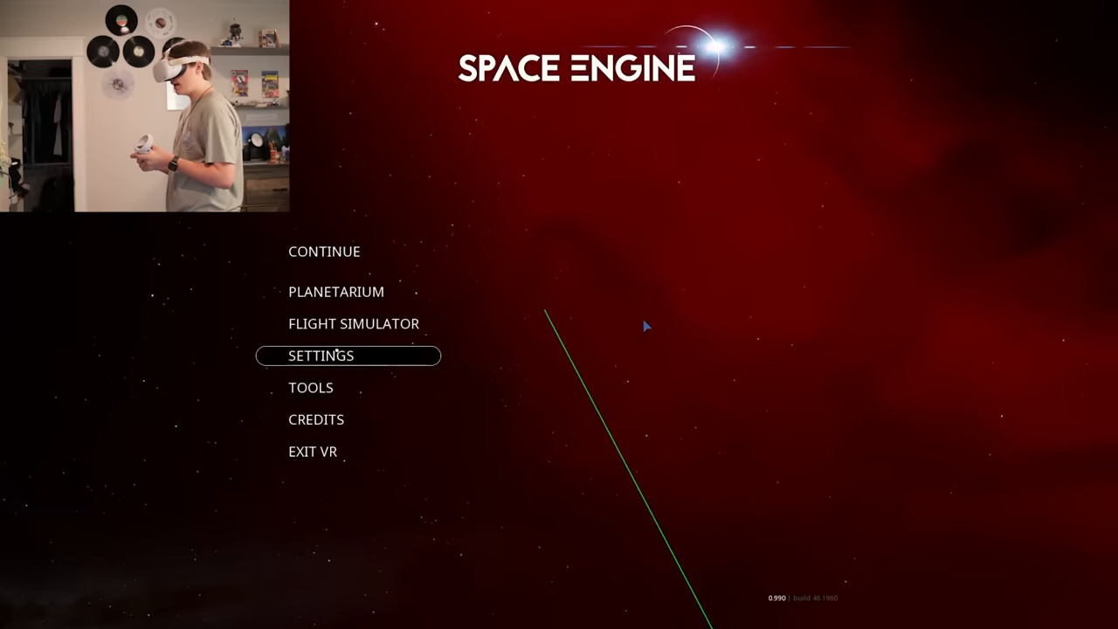
Choose the ultra preset for Graphics quality in the graphics settings.
click(321, 355)
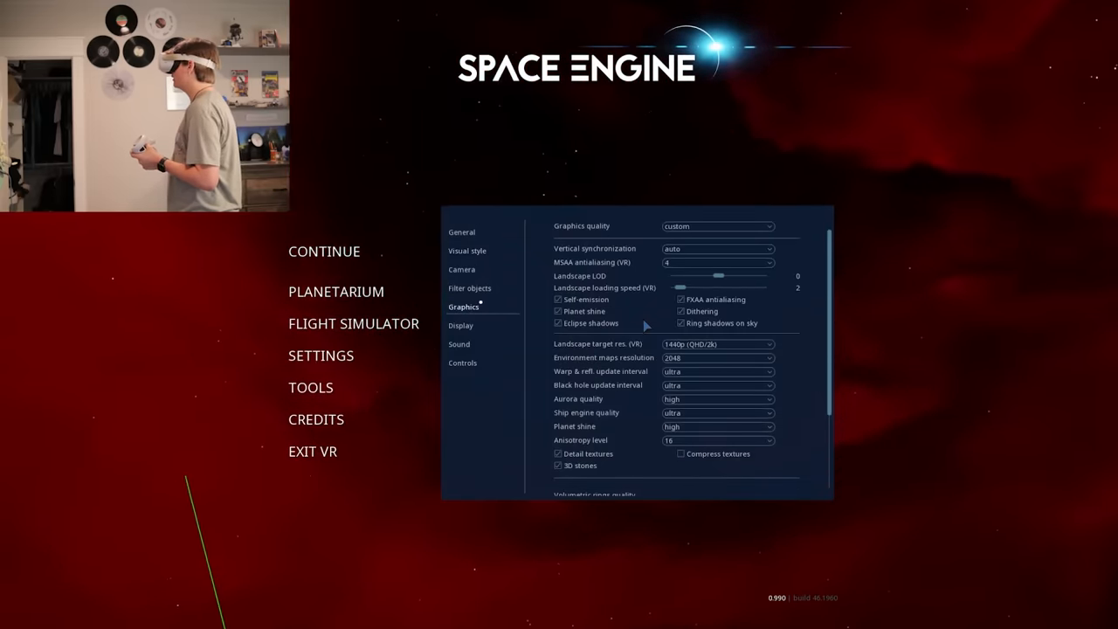
click(716, 226)
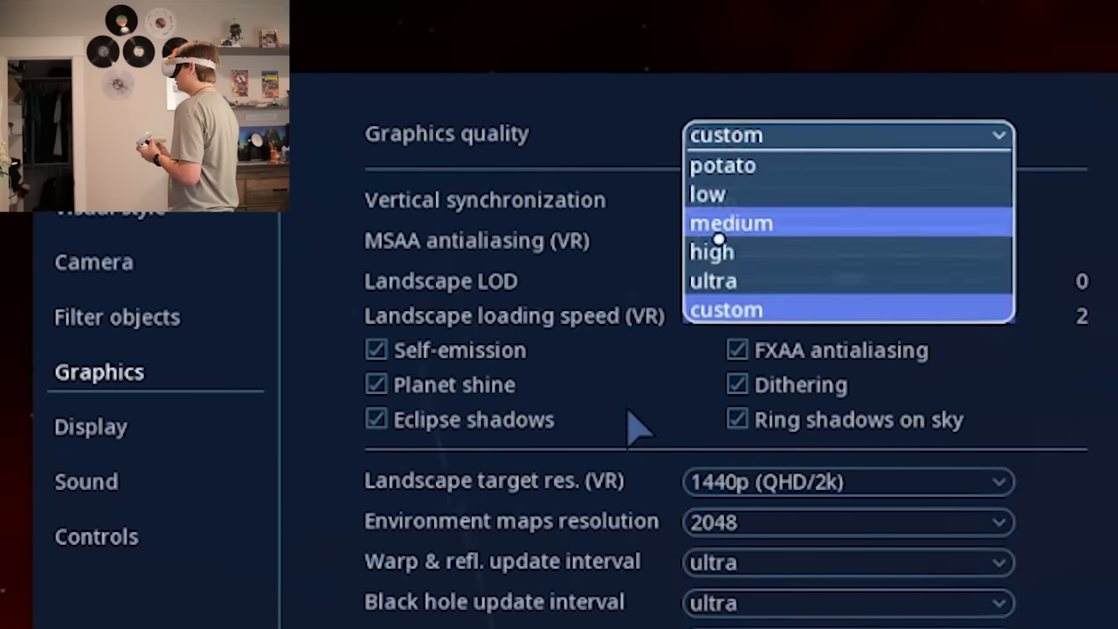
click(713, 281)
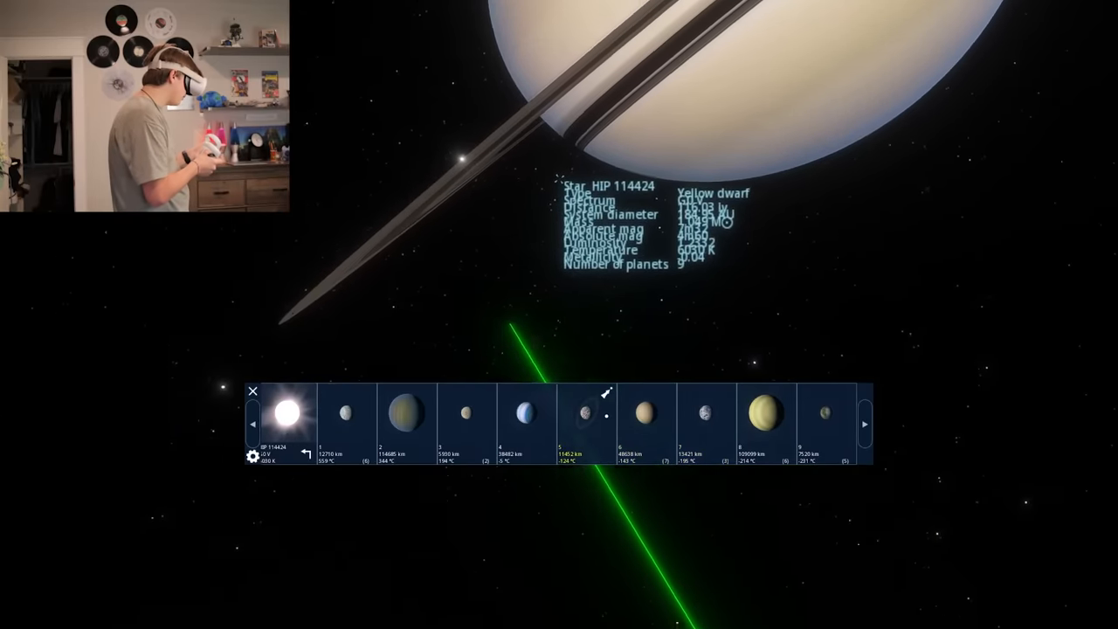
Select planet HIP 114424 5 from the planet bar to fly toward it.
click(587, 413)
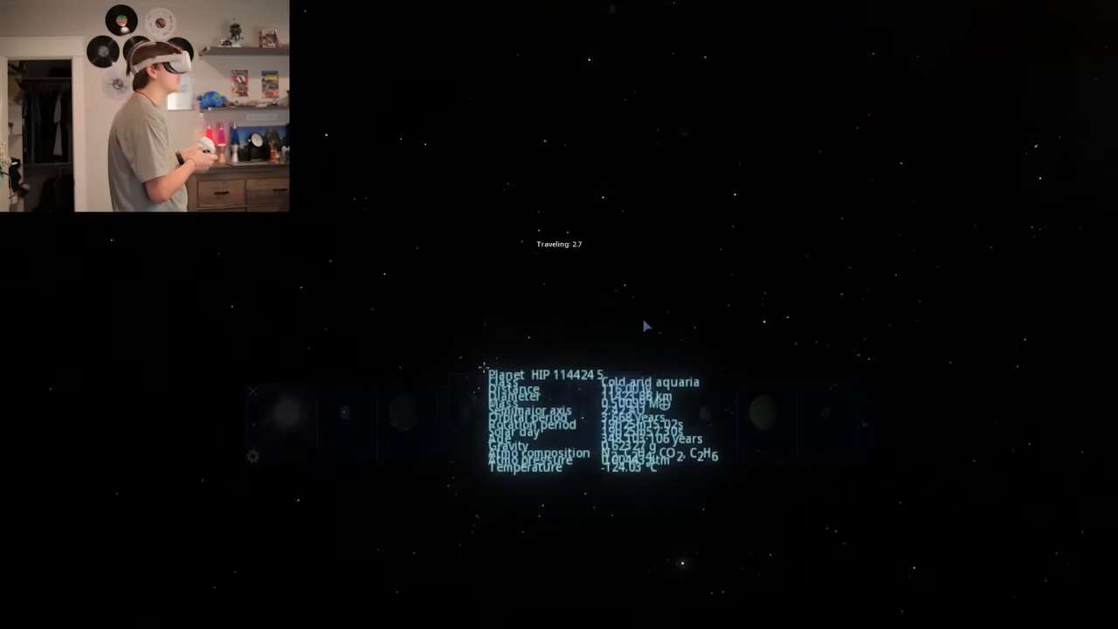